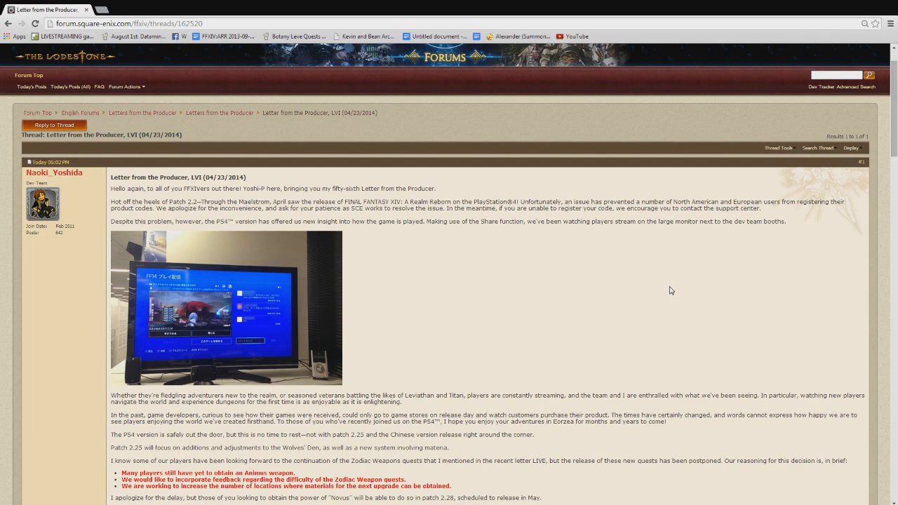
scroll("down", 3)
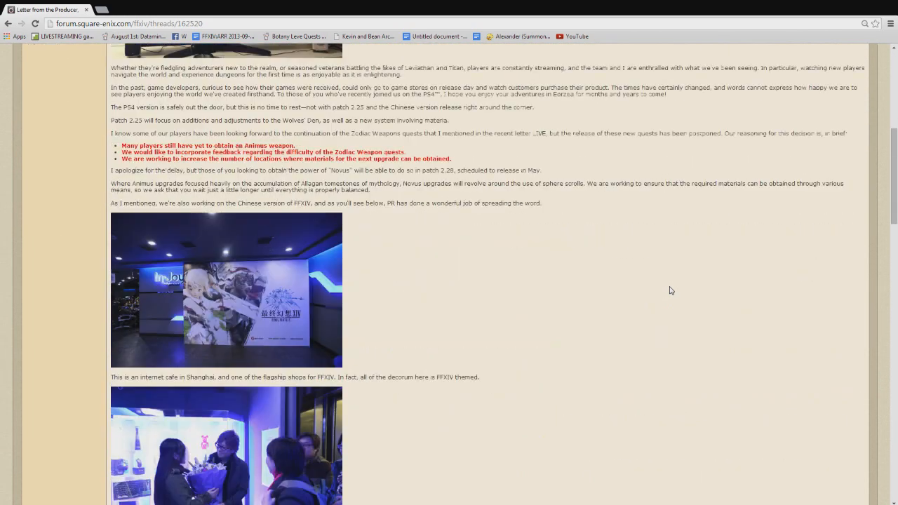
scroll("down", 3)
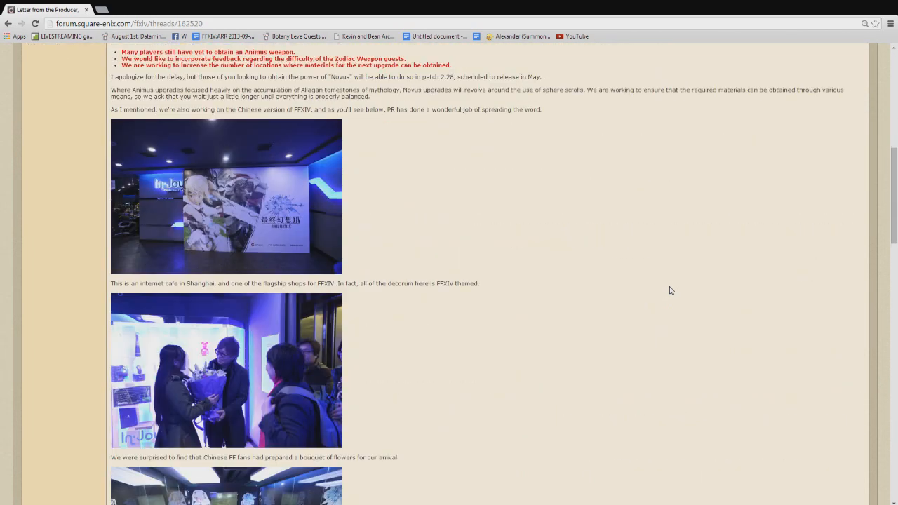
scroll("down", 3)
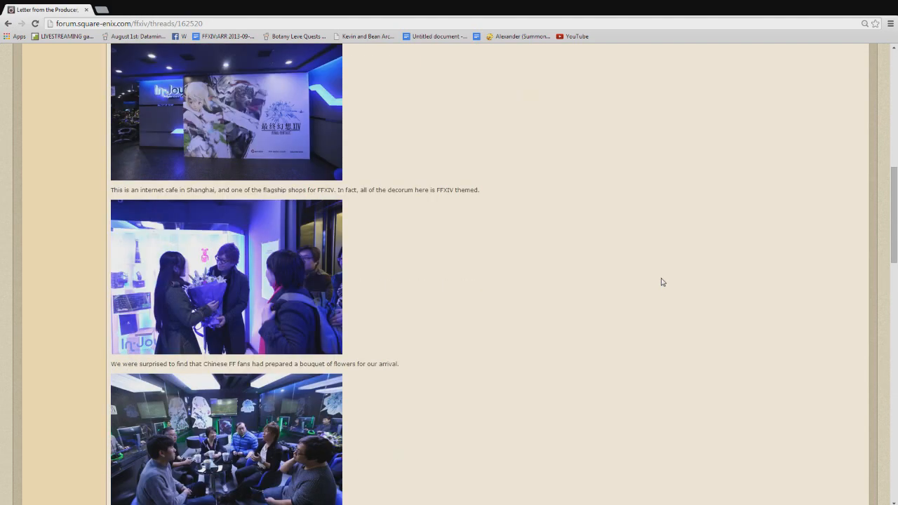
scroll("down", 3)
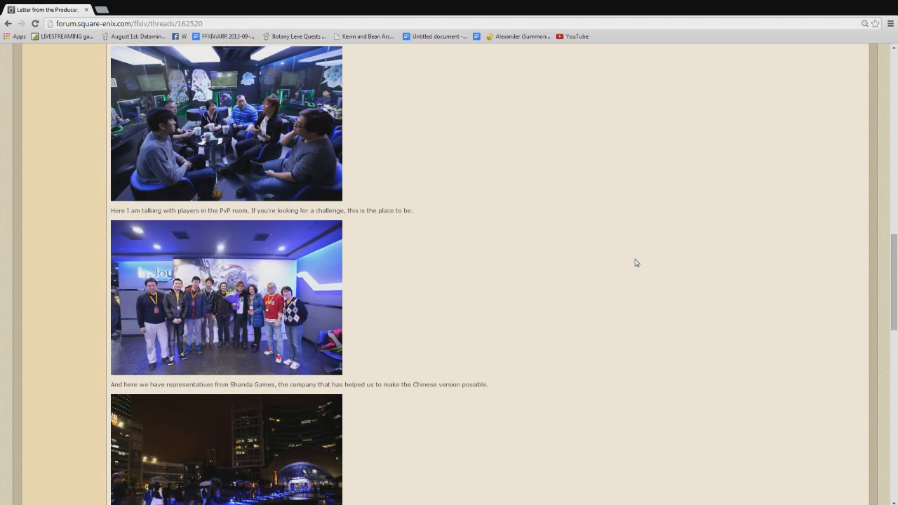
scroll("down", 3)
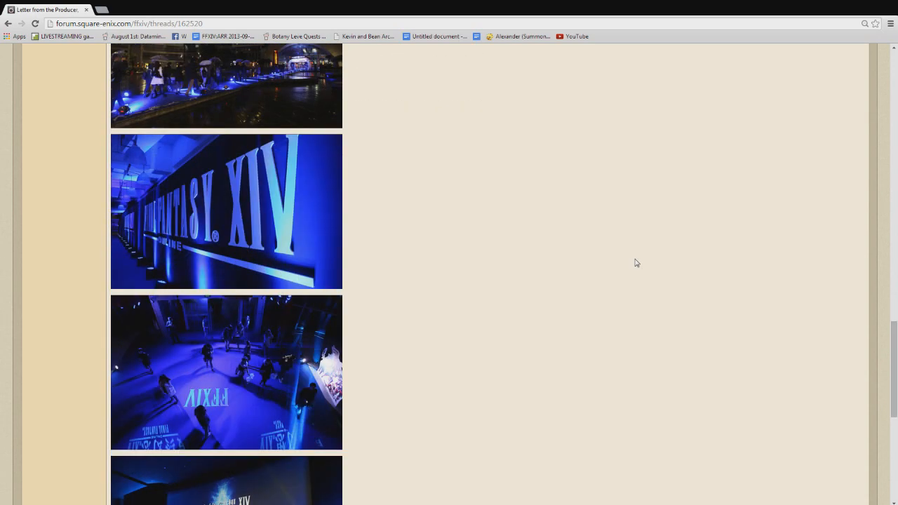
scroll("down", 3)
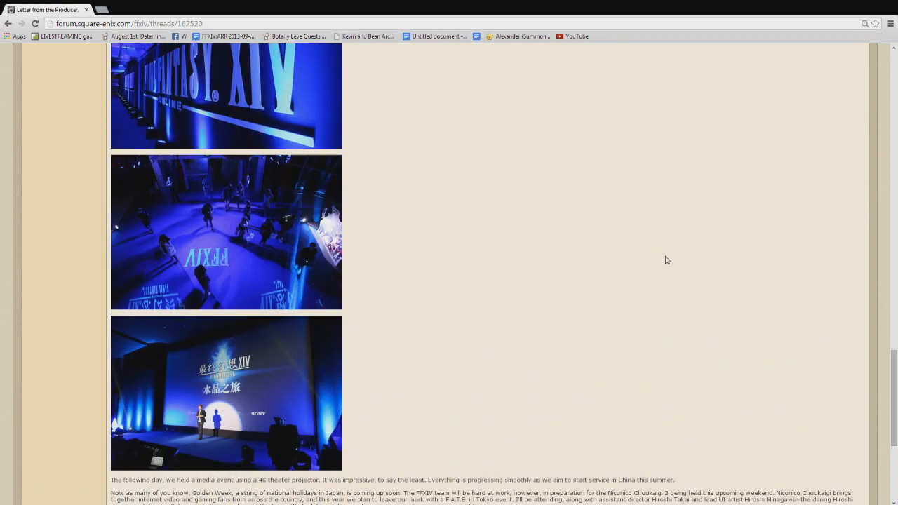
scroll("down", 3)
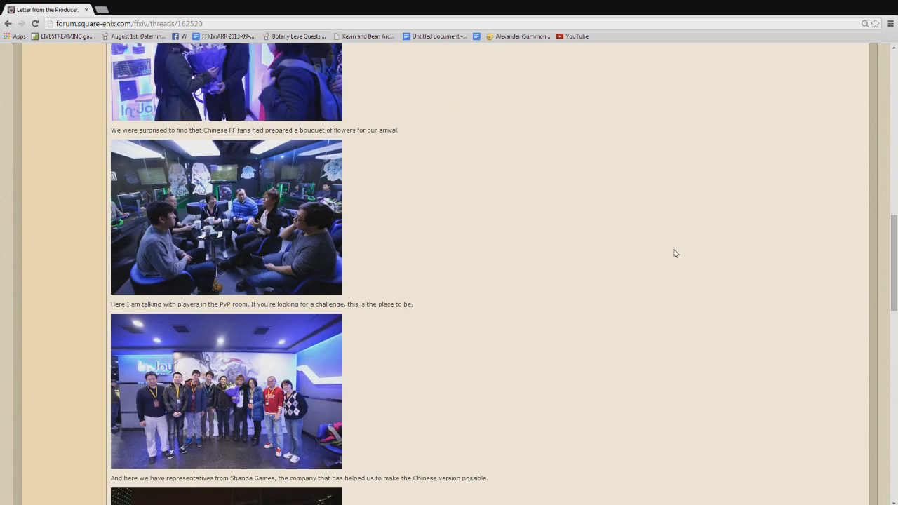
scroll("down", 3)
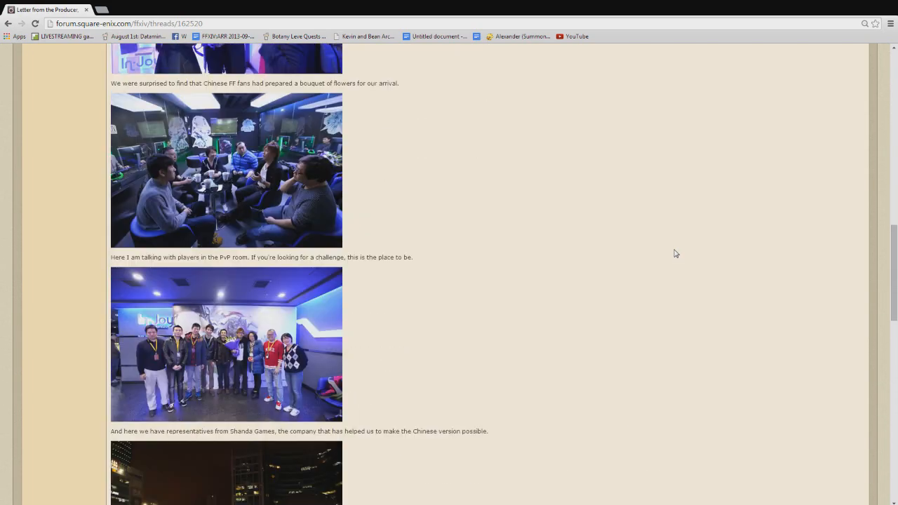
scroll("down", 3)
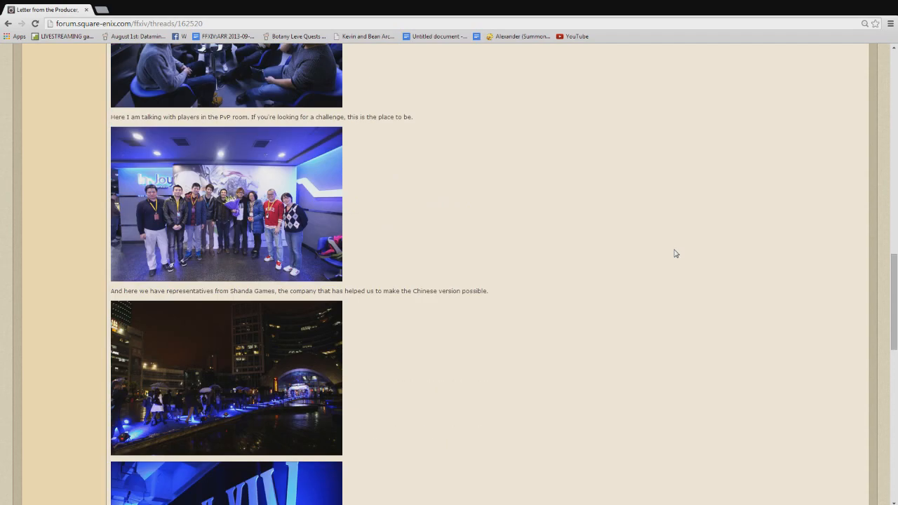
scroll("down", 3)
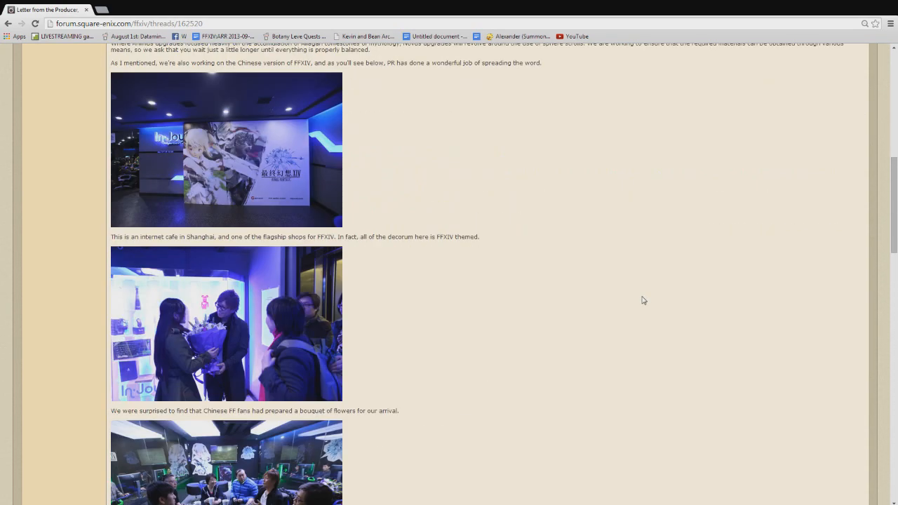
scroll("down", 3)
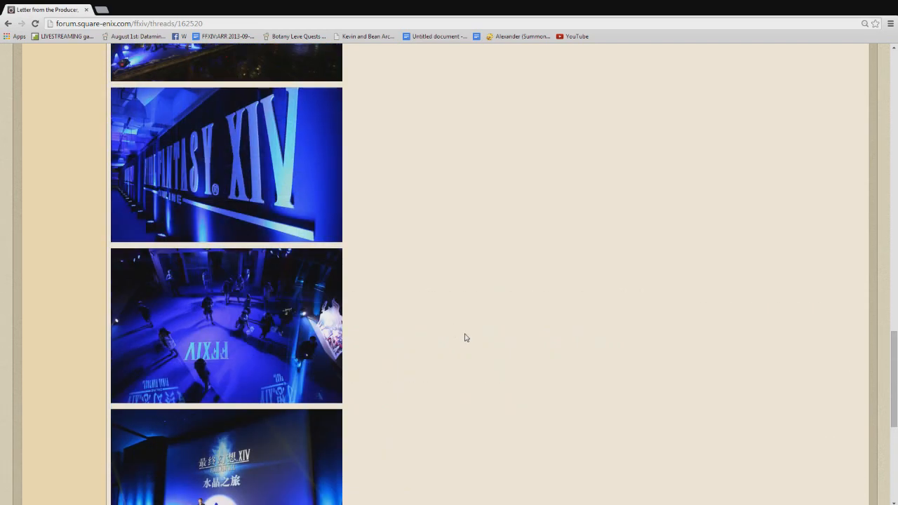
scroll("up", 3)
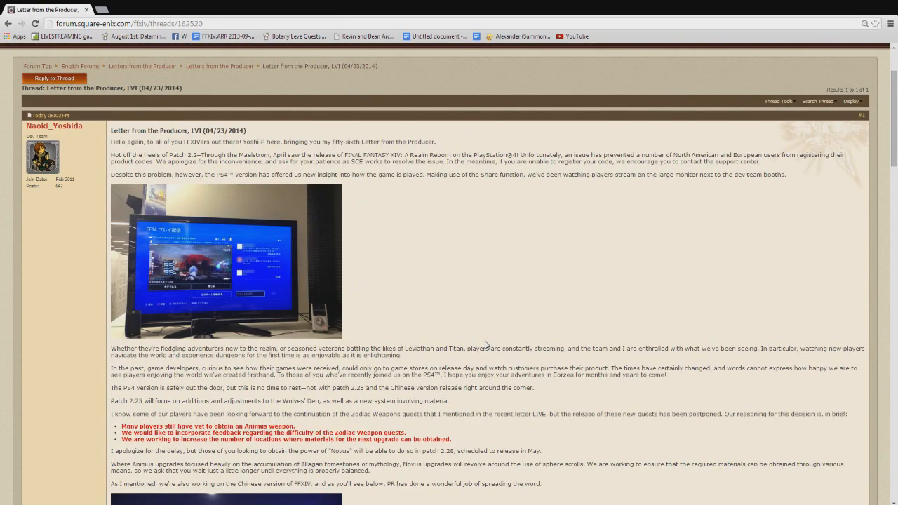
scroll("down", 3)
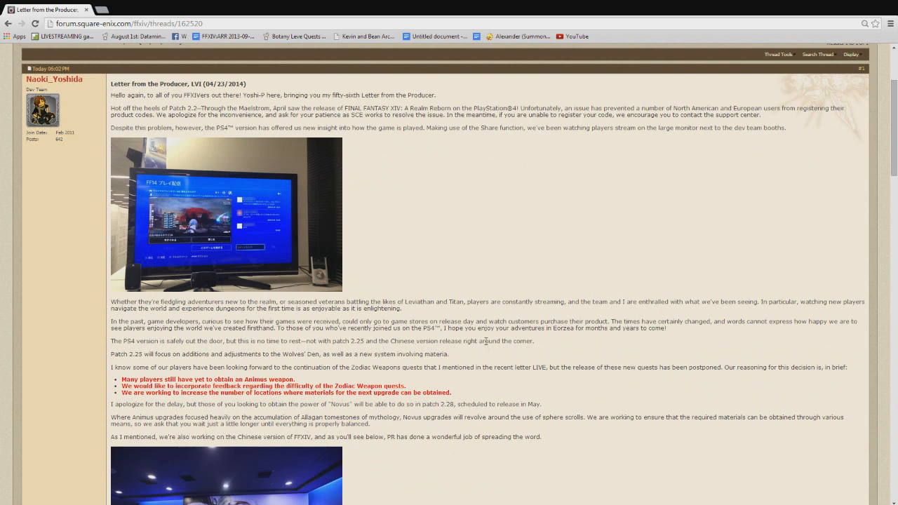